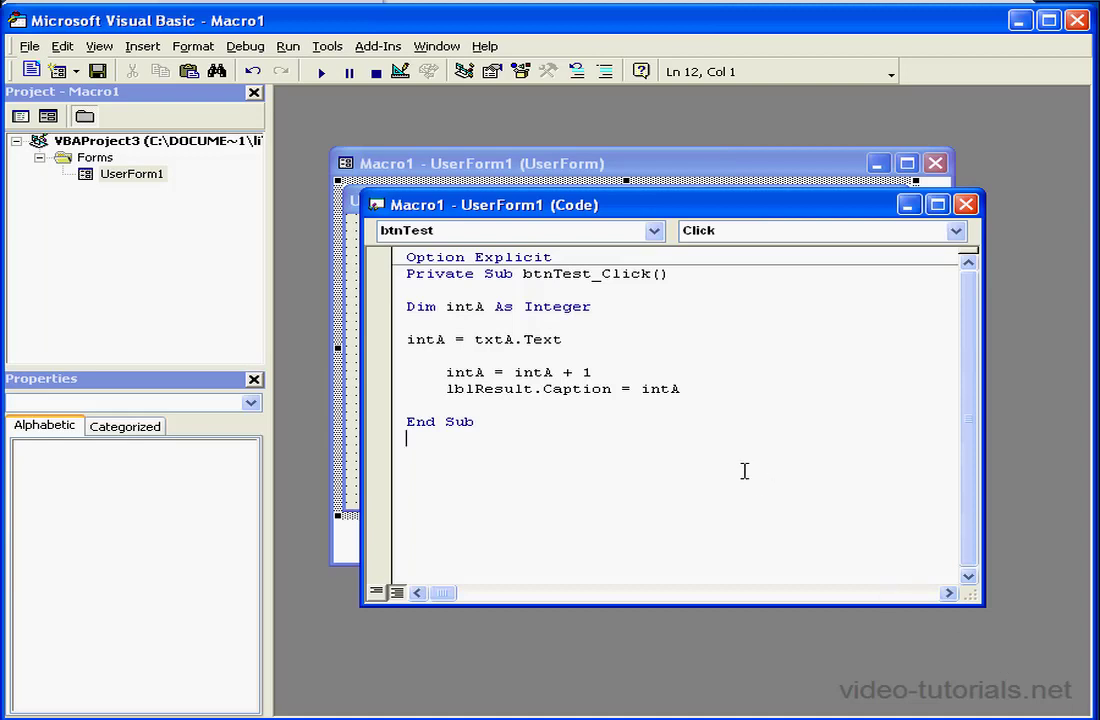
{"action": "mouse_move", "coordinate": [721, 447]}
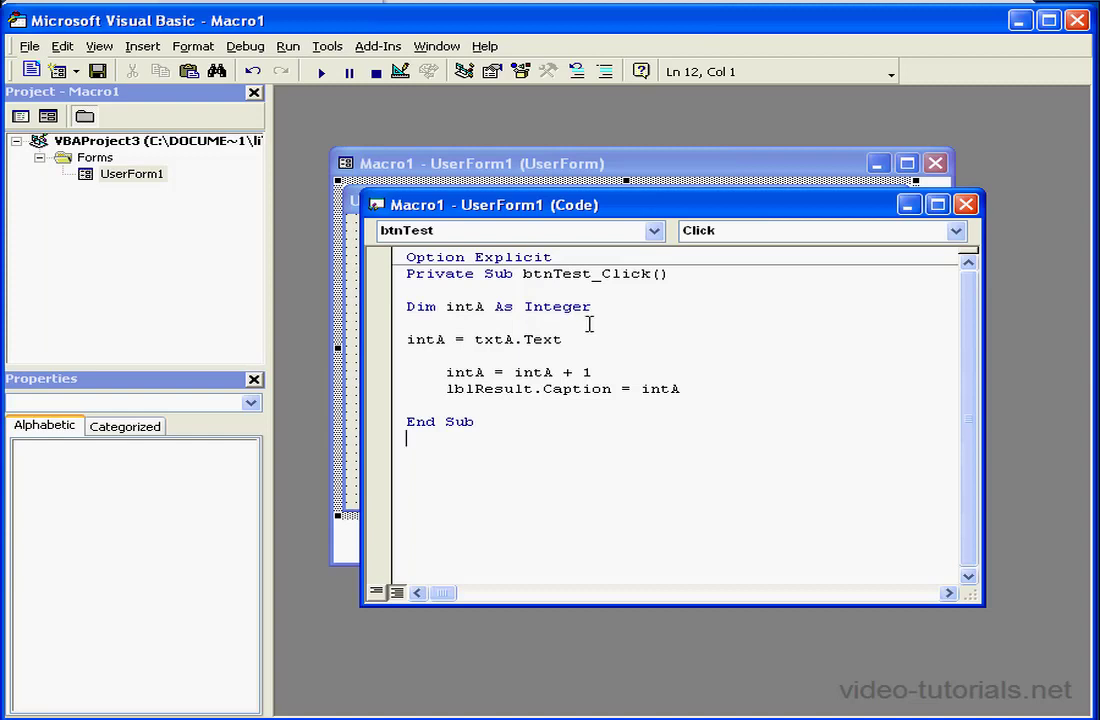
Toggle Auto Syntax Check off and back on in the editor Options.
{"action": "left_click", "coordinate": [327, 46]}
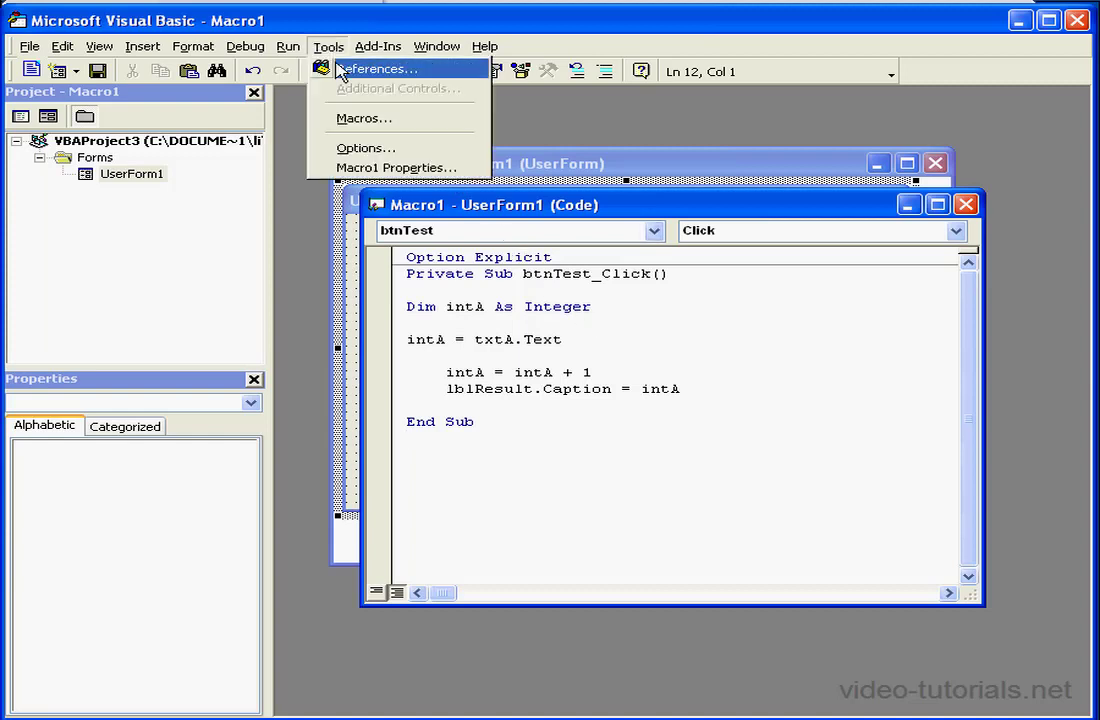
{"action": "left_click", "coordinate": [365, 147]}
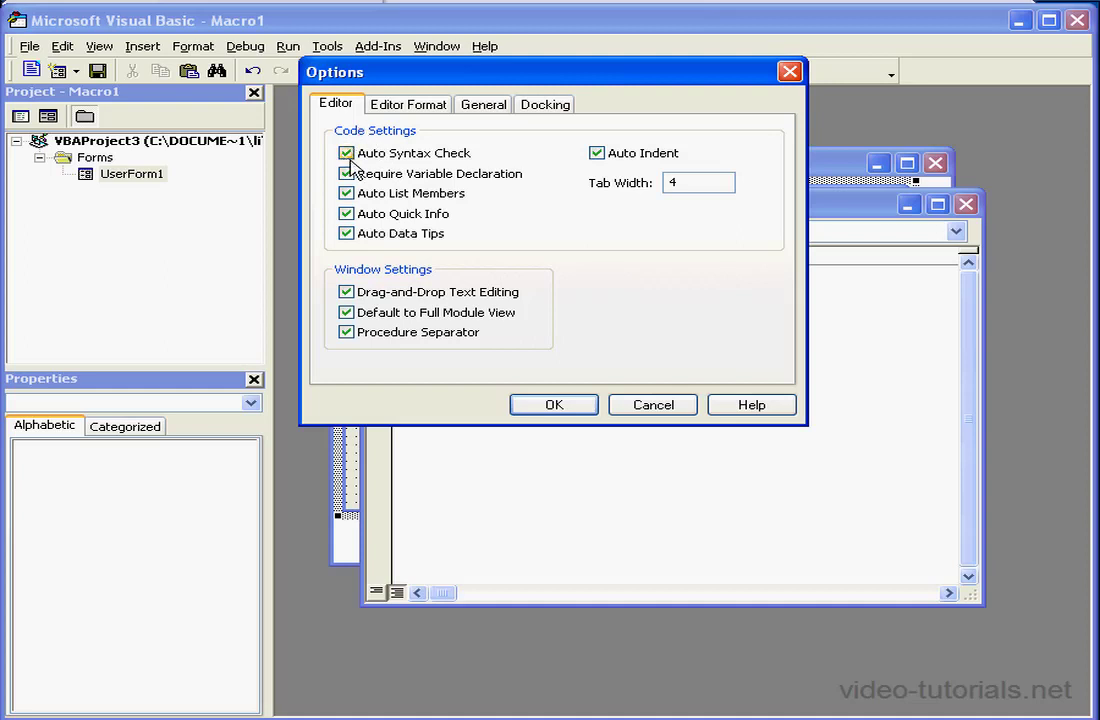
{"action": "left_click", "coordinate": [346, 152]}
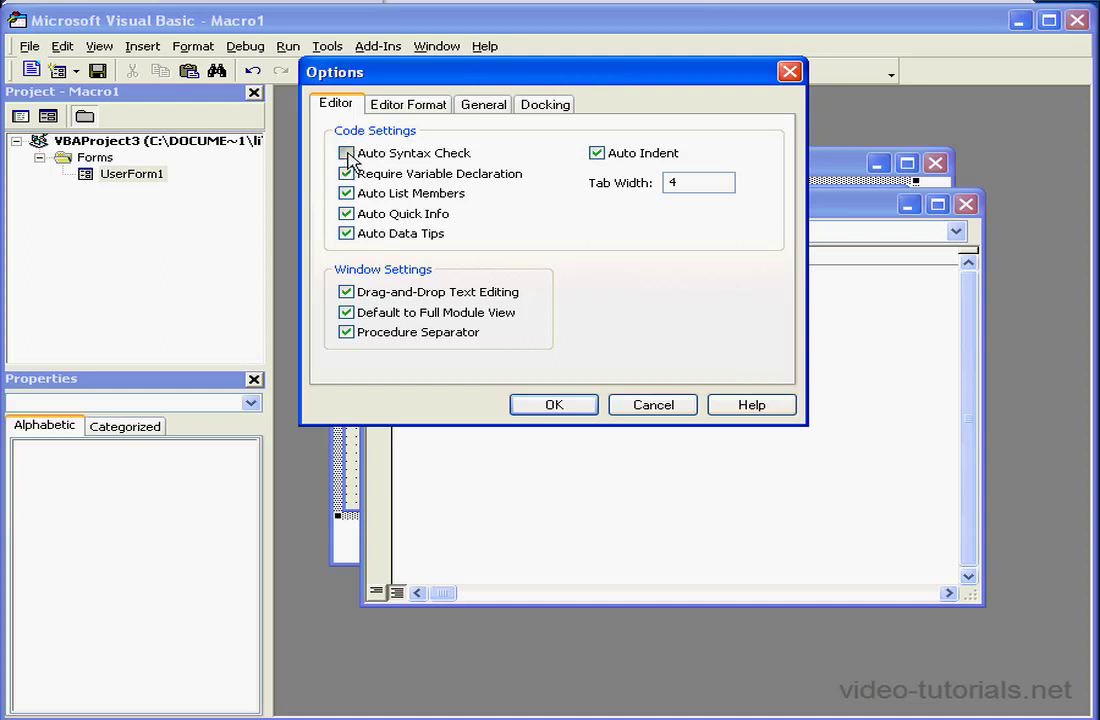
{"action": "left_click", "coordinate": [346, 153]}
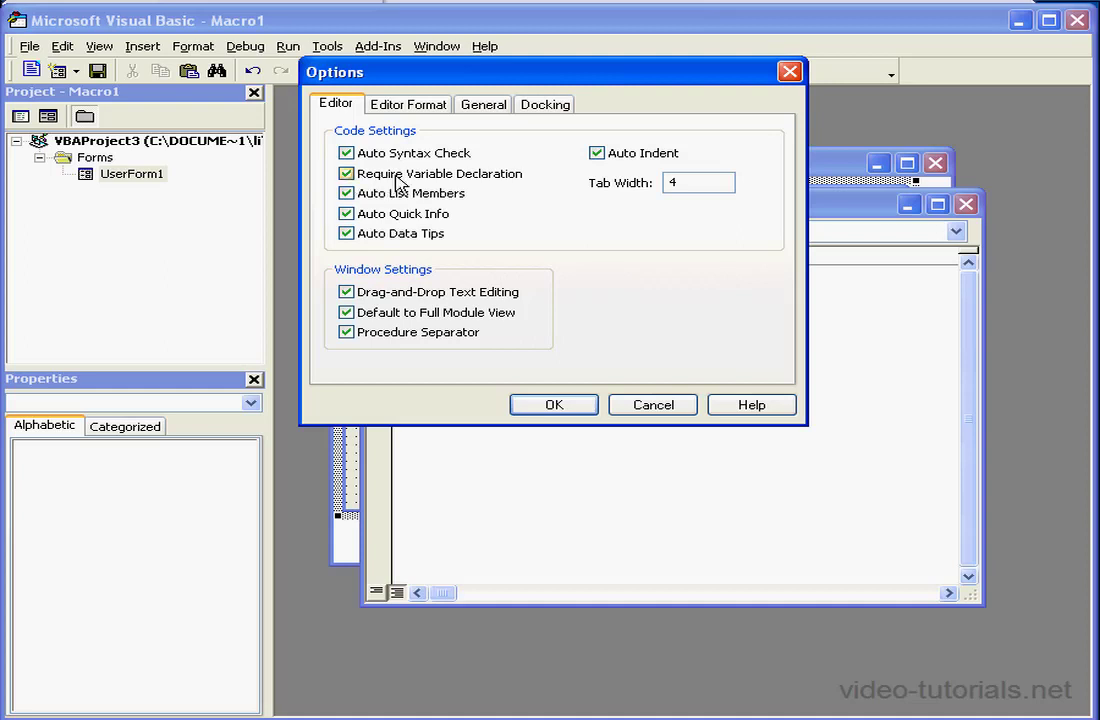
{"action": "mouse_move", "coordinate": [408, 188]}
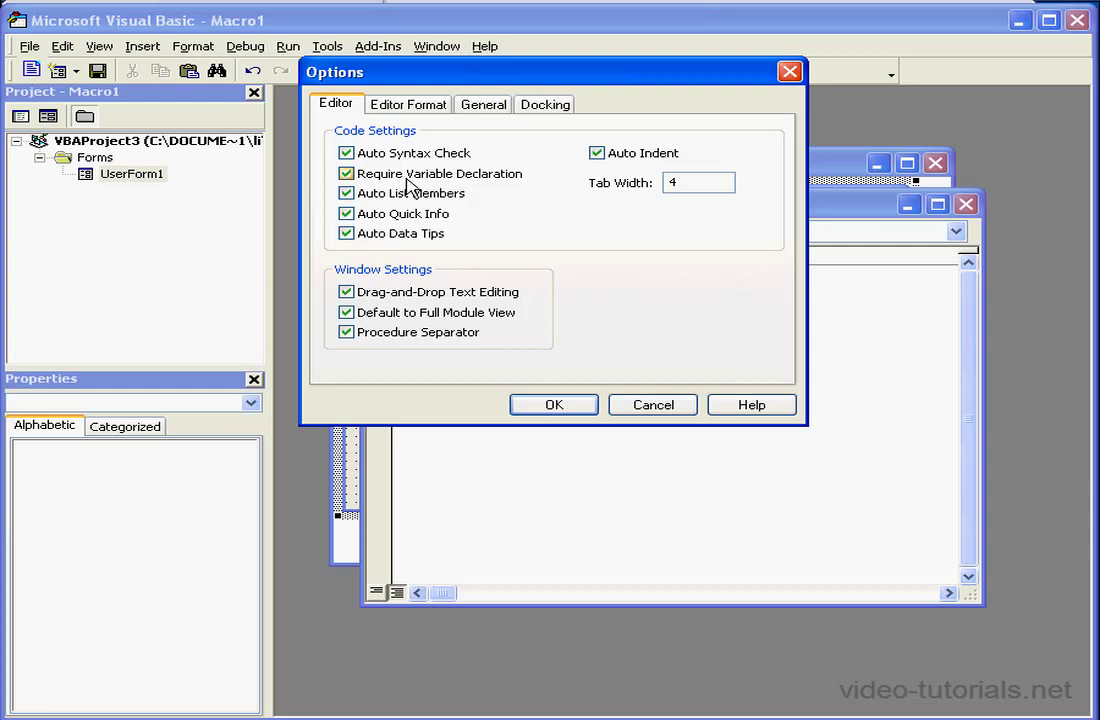
{"action": "left_click", "coordinate": [553, 405]}
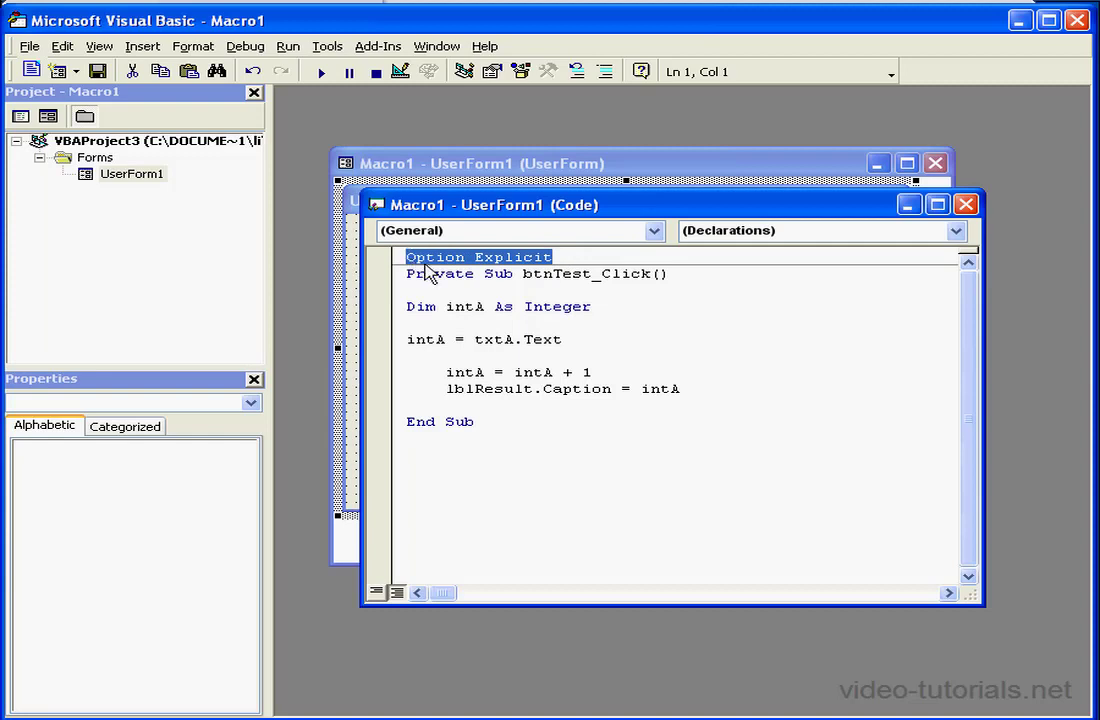
{"action": "mouse_move", "coordinate": [458, 274]}
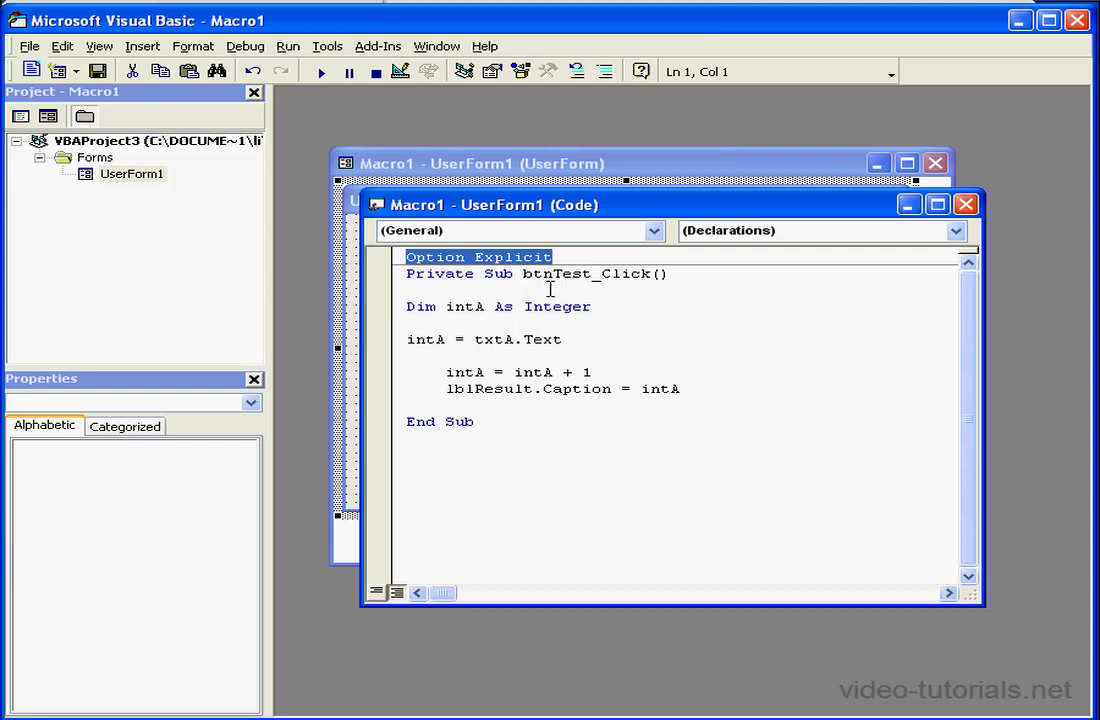
{"action": "mouse_move", "coordinate": [401, 302]}
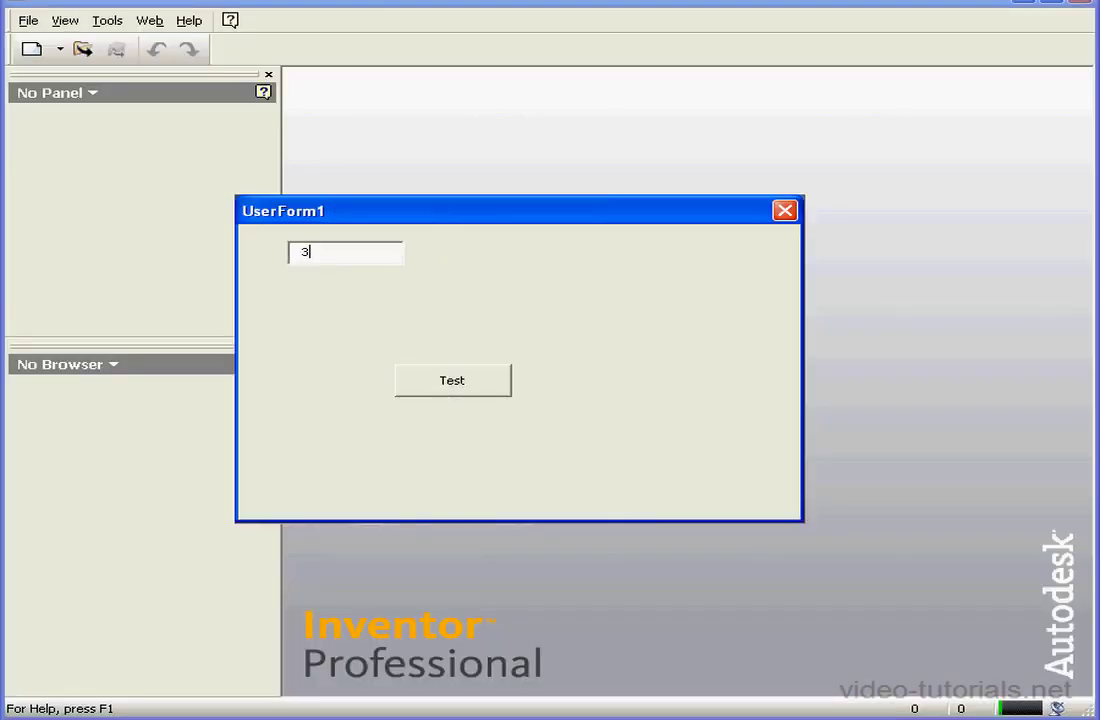
Test the code with 3 and dismiss the Variable not defined and end-of-statement errors.
{"action": "left_click", "coordinate": [452, 380]}
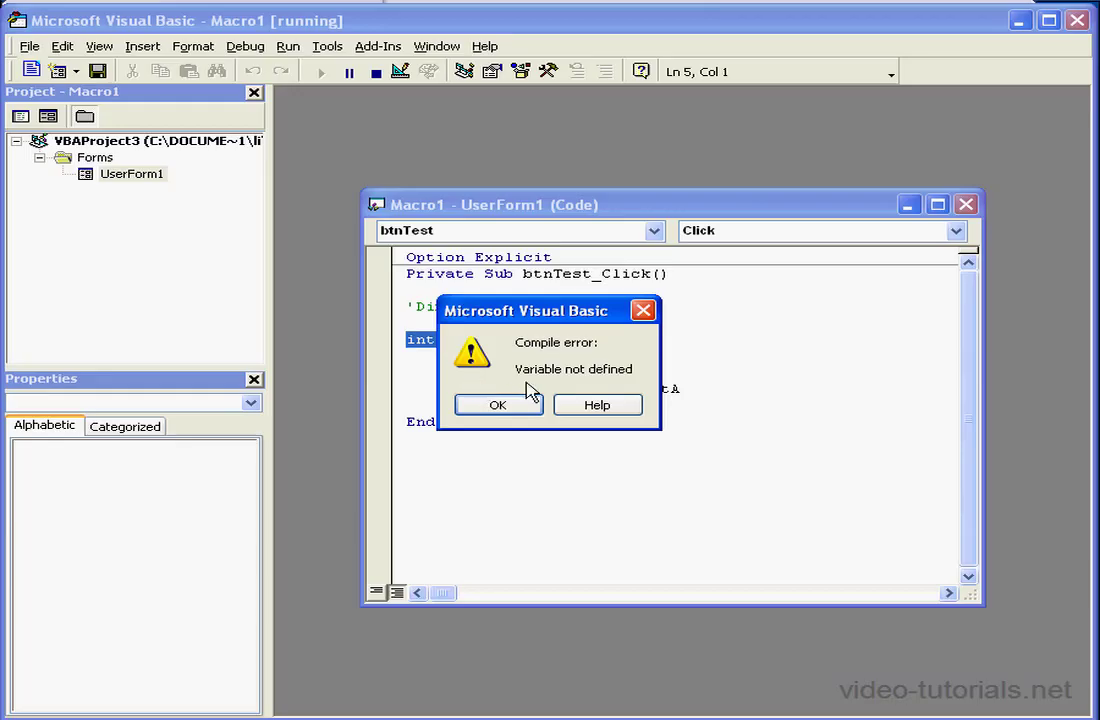
{"action": "mouse_move", "coordinate": [568, 378]}
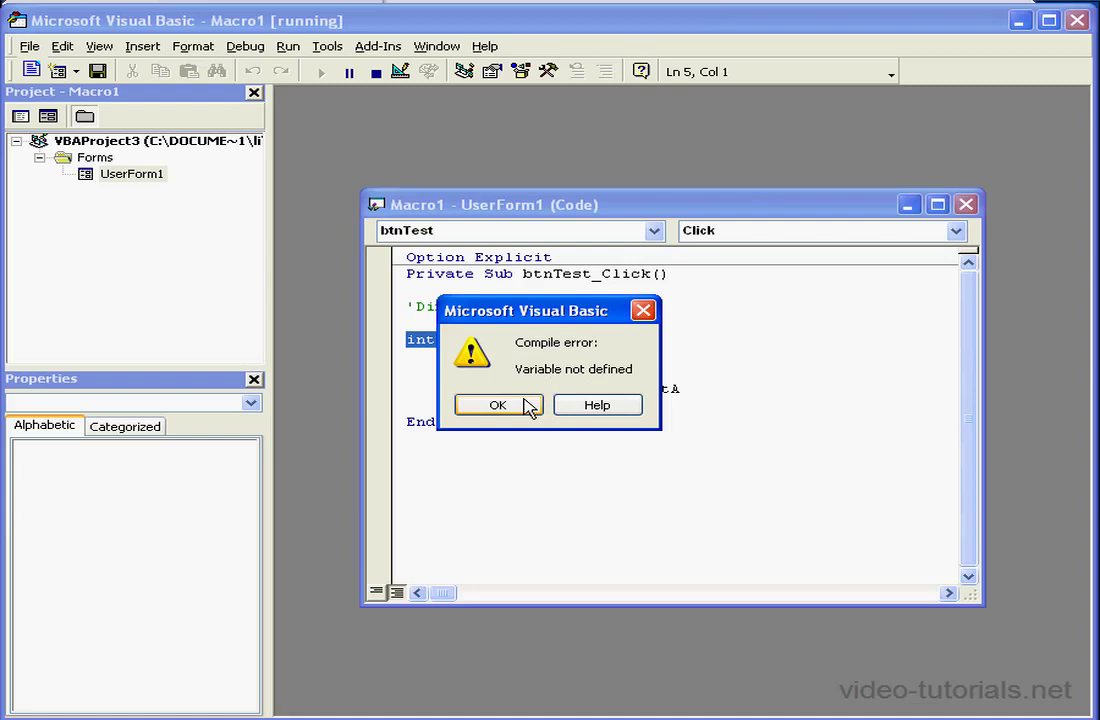
{"action": "left_click", "coordinate": [498, 405]}
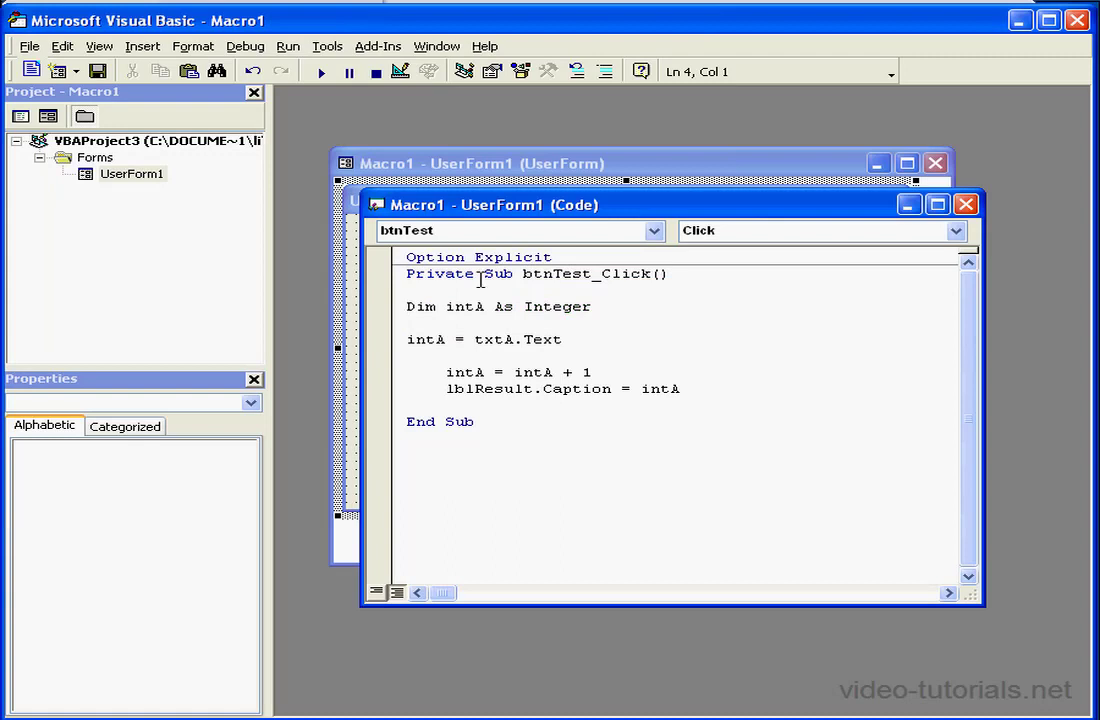
{"action": "left_click", "coordinate": [420, 306]}
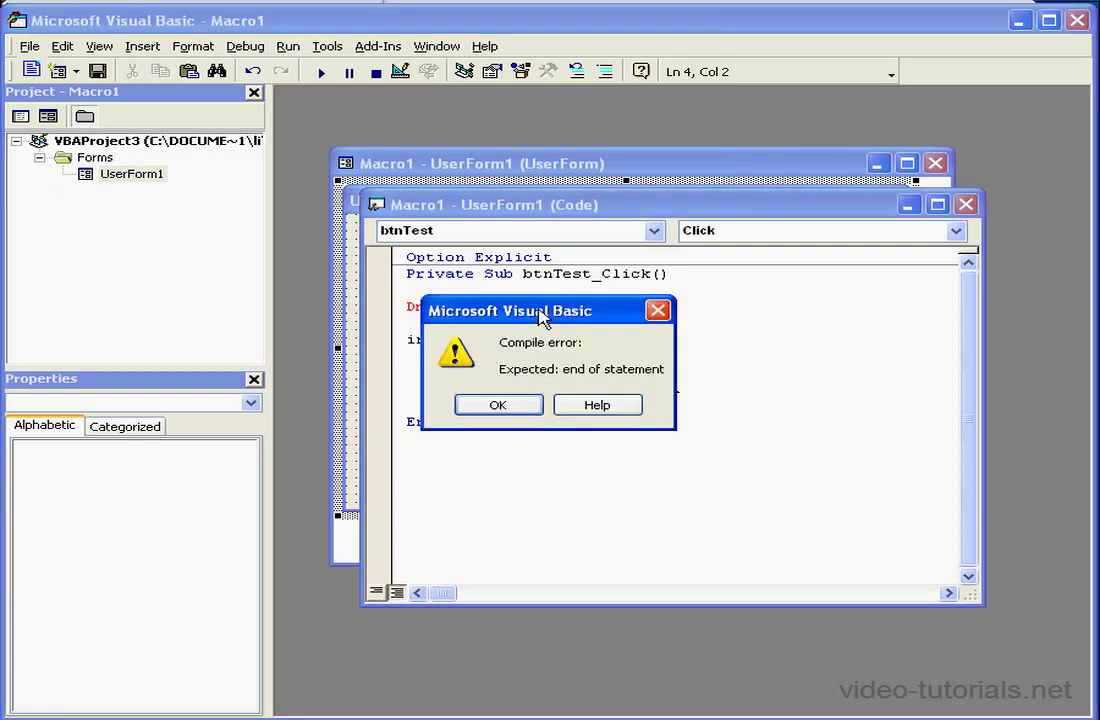
{"action": "left_click", "coordinate": [498, 404]}
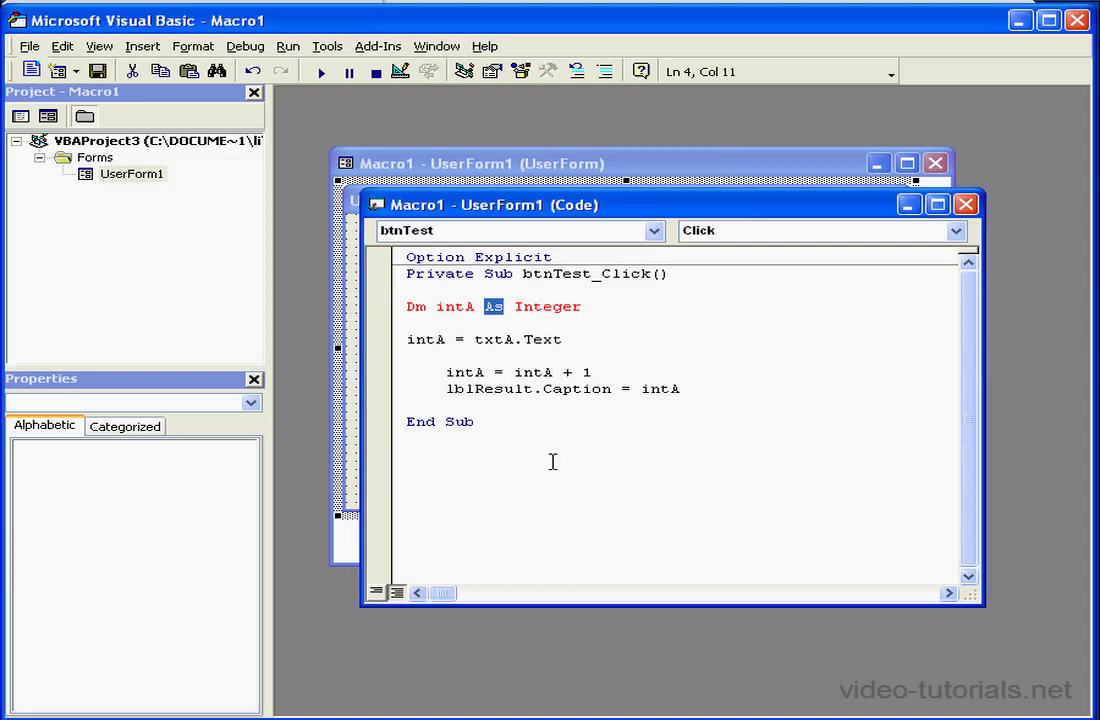
Fix the misspelled Dim and the plus sign on line 8, then launch UserForm1.
{"action": "left_click", "coordinate": [456, 339]}
{"action": "type", "text": "i"}
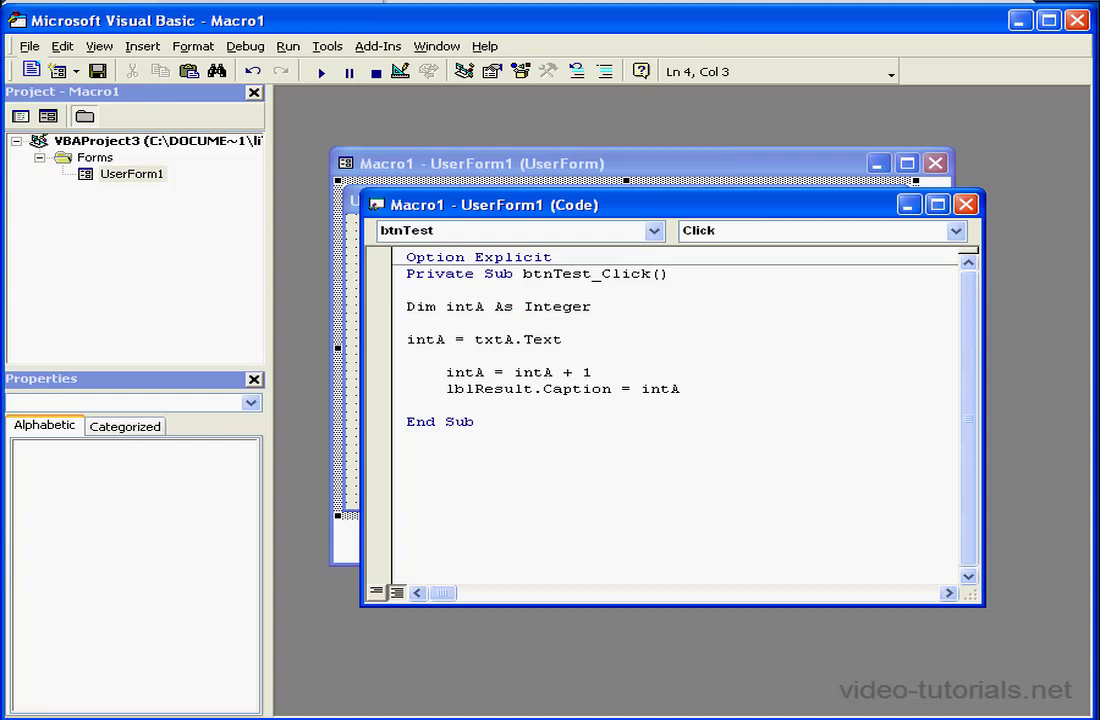
{"action": "left_click", "coordinate": [572, 371]}
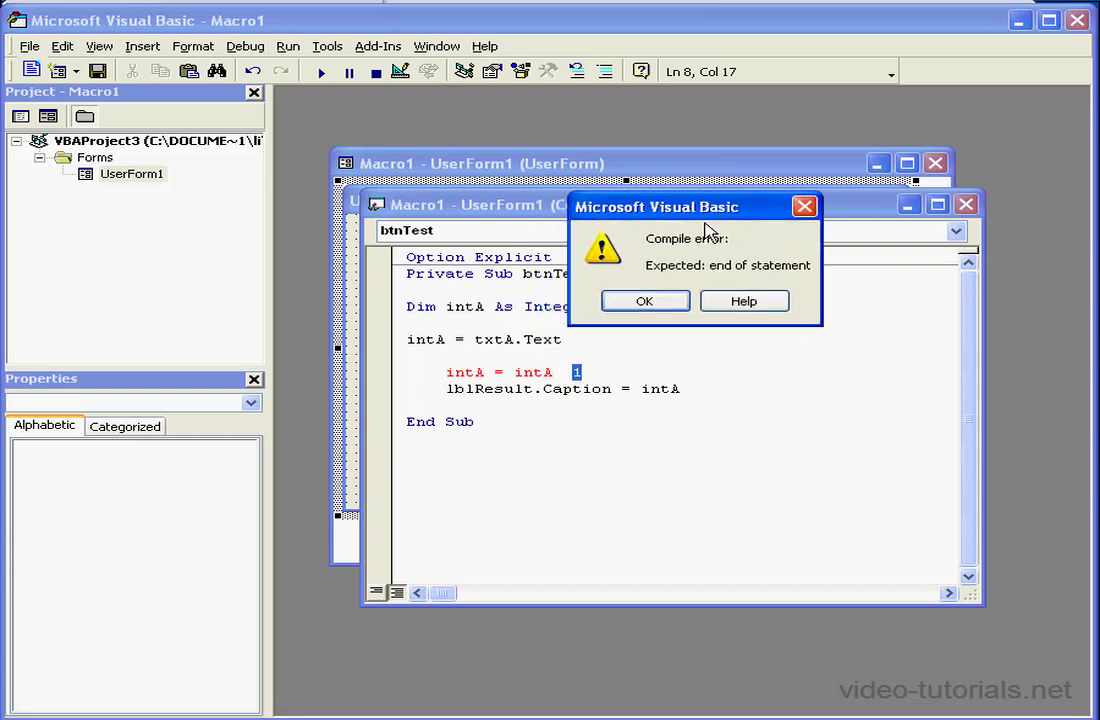
{"action": "left_click", "coordinate": [644, 301]}
{"action": "type", "text": "+"}
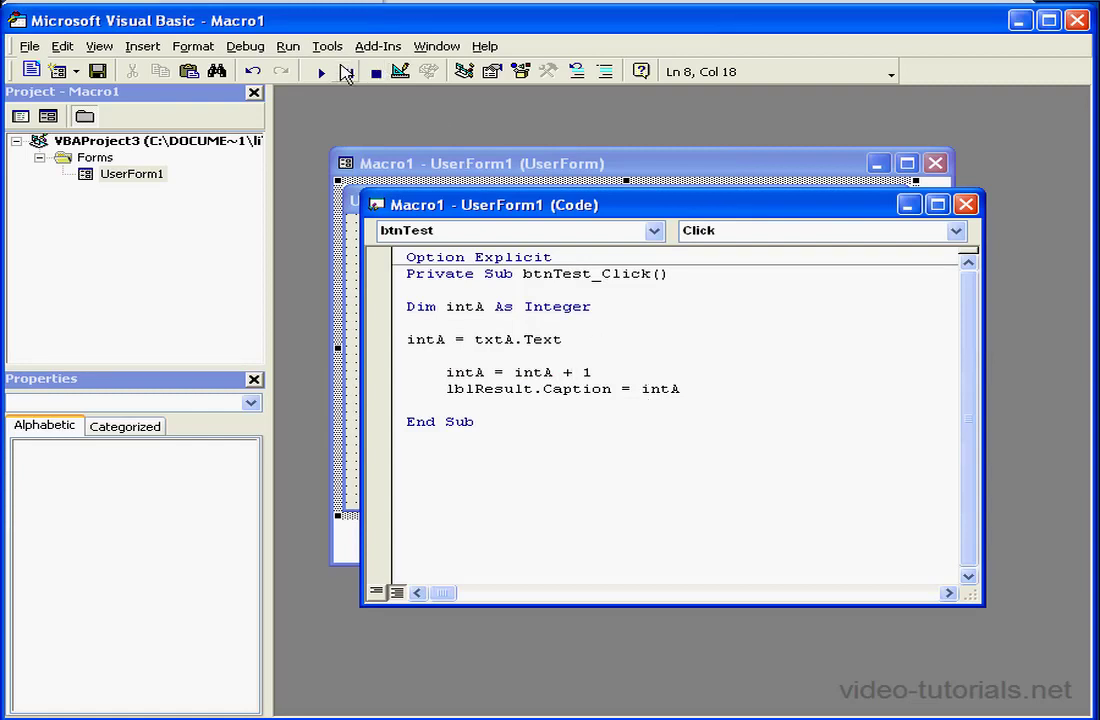
{"action": "left_click", "coordinate": [319, 71]}
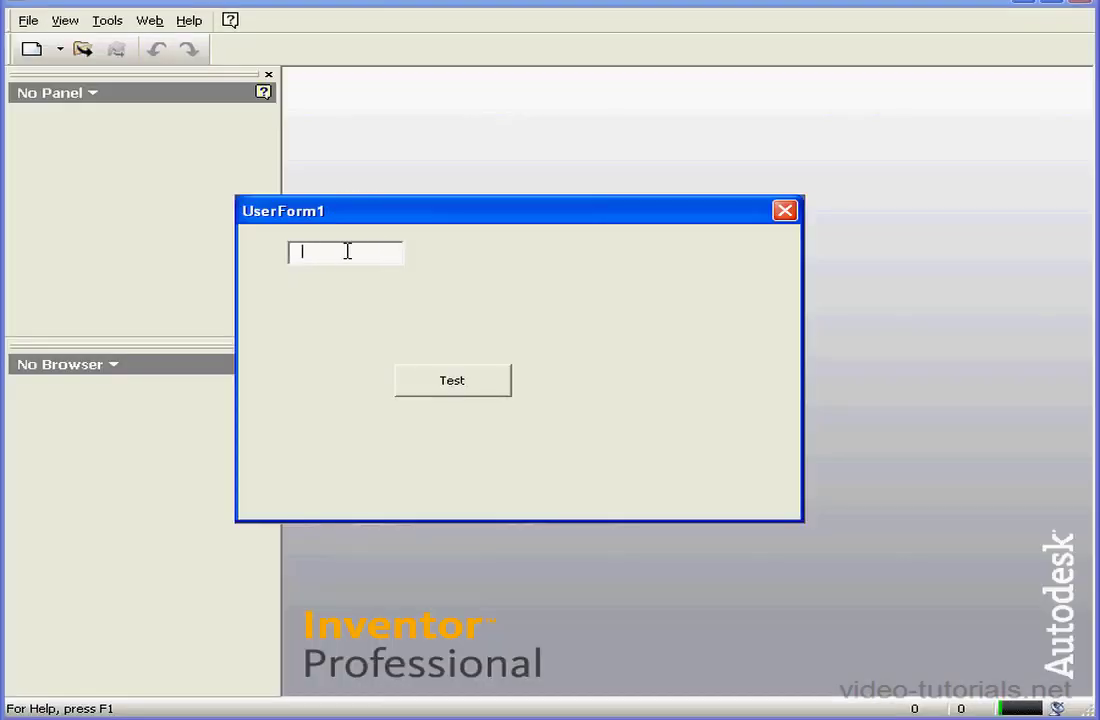
Test the form with 1, then 'we', and end the macro at the Type mismatch error.
{"action": "left_click", "coordinate": [451, 380]}
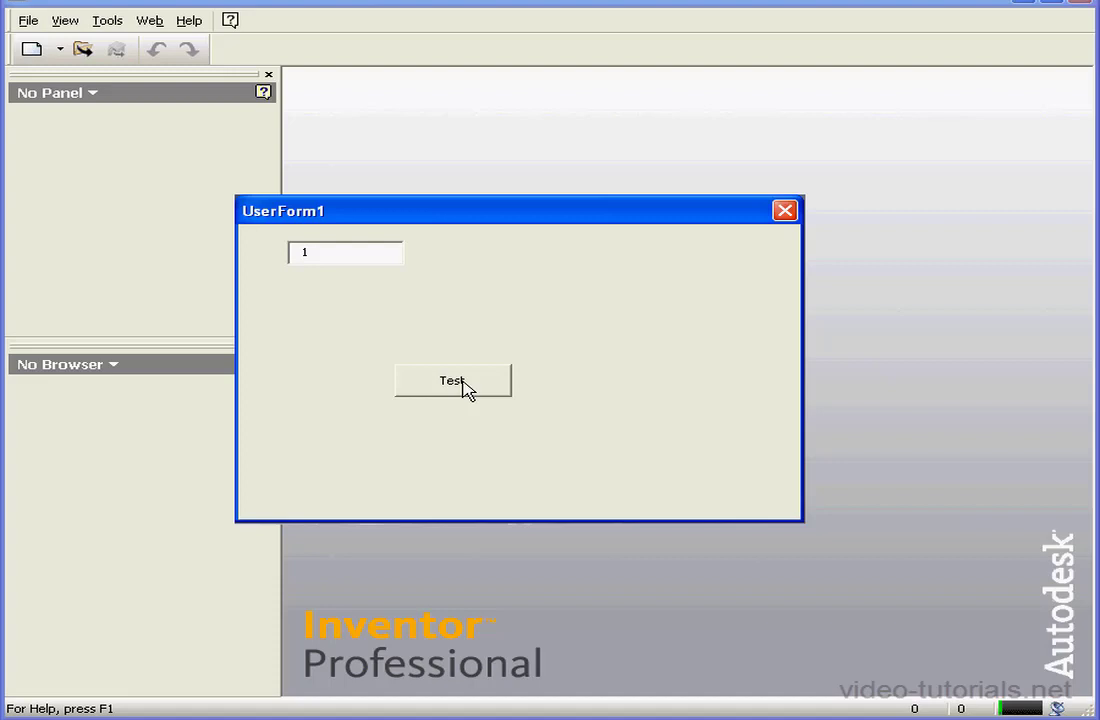
{"action": "left_click", "coordinate": [452, 381]}
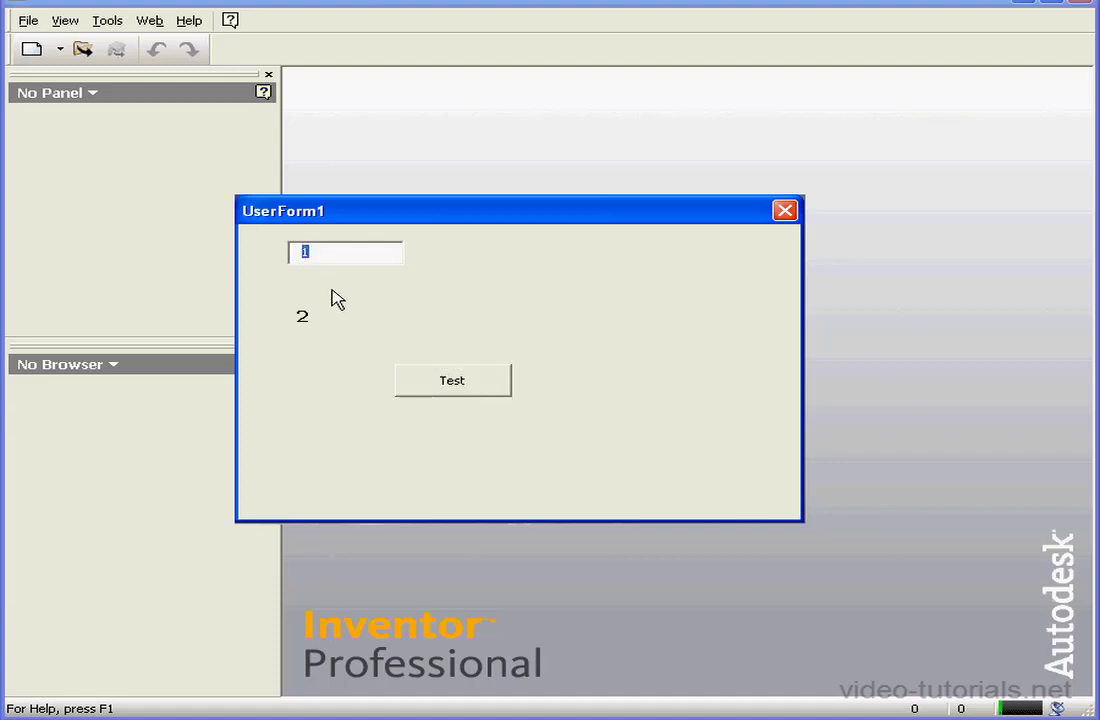
{"action": "type", "text": "we"}
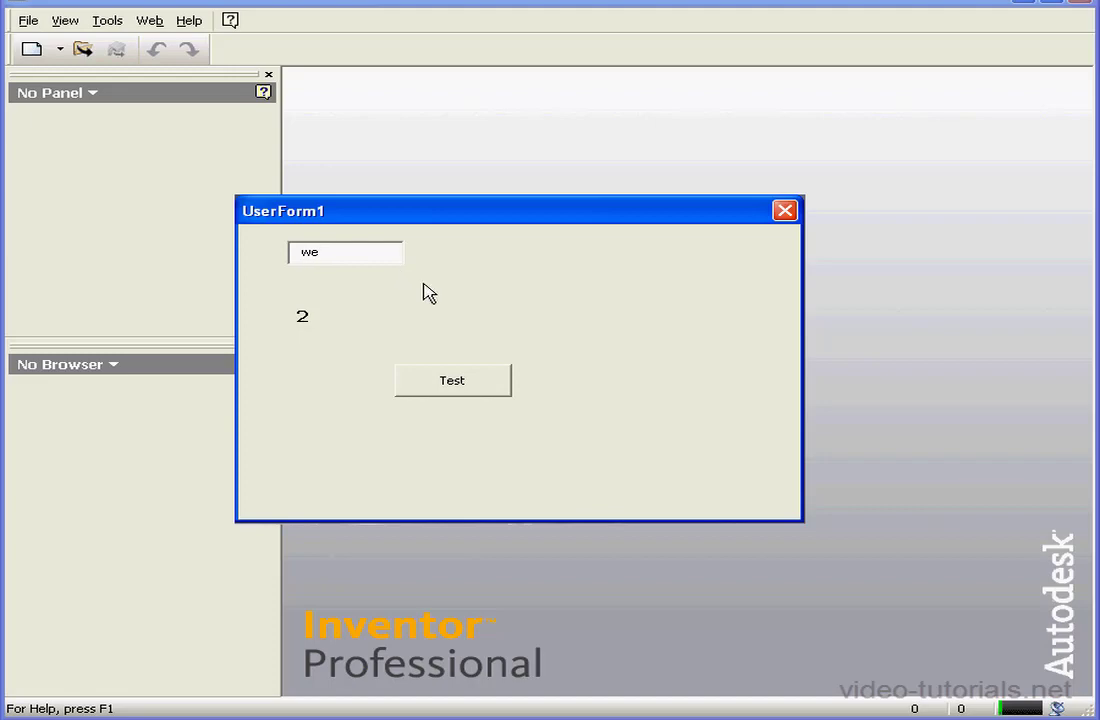
{"action": "left_click", "coordinate": [452, 380]}
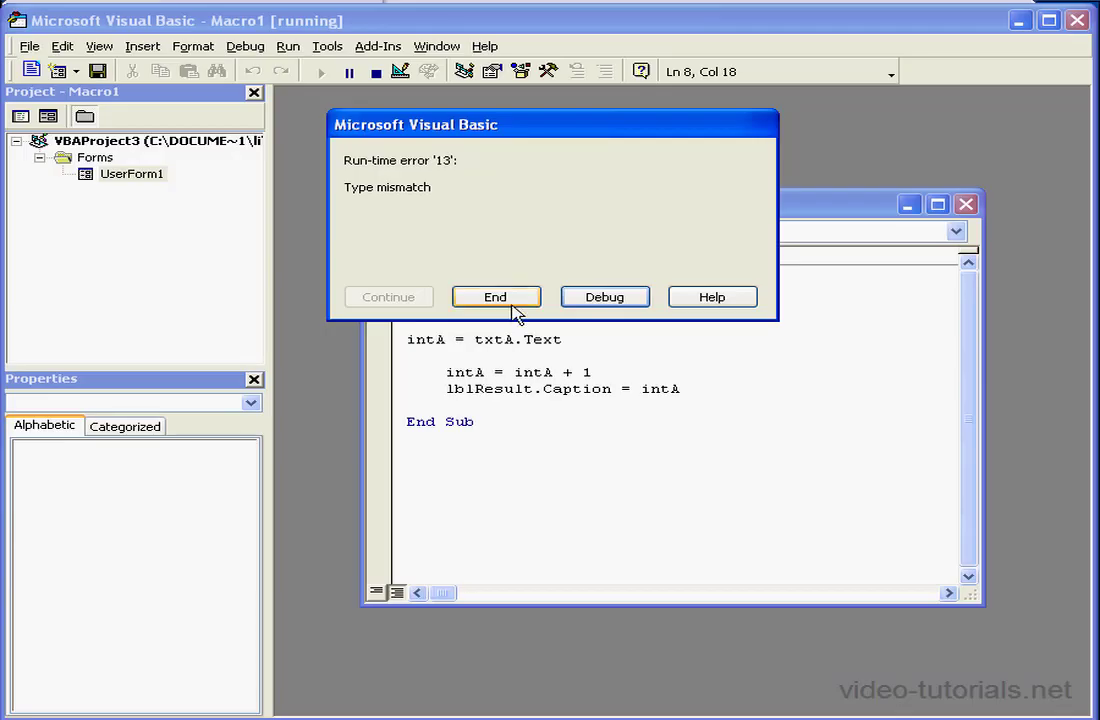
{"action": "mouse_move", "coordinate": [475, 249]}
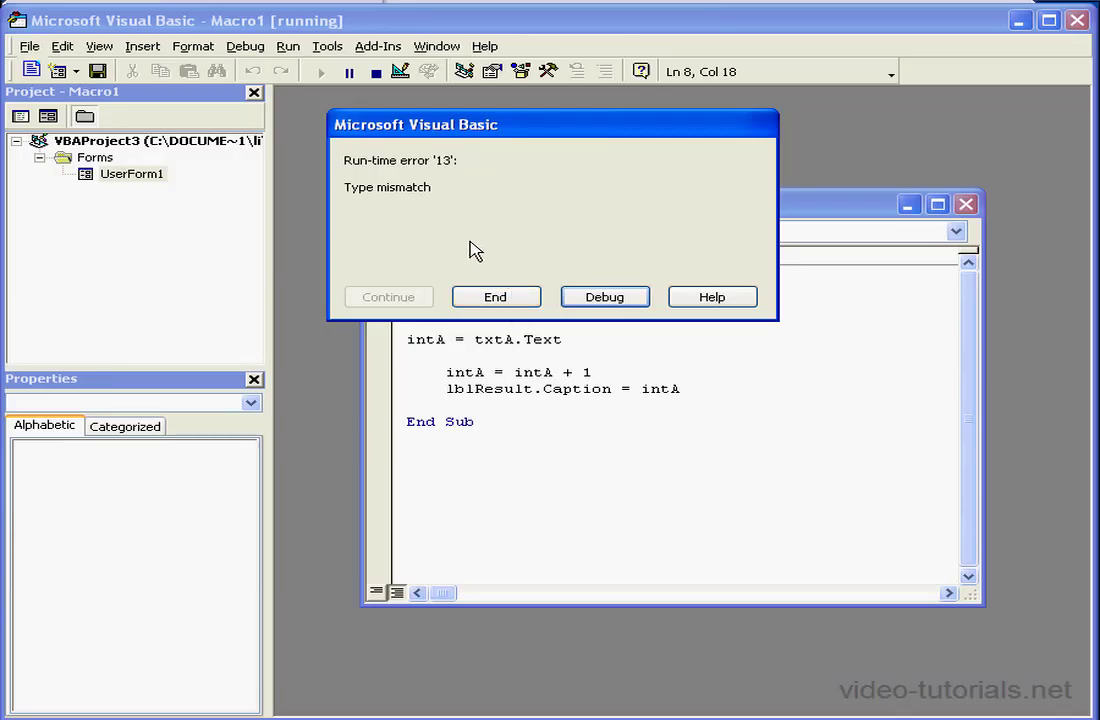
{"action": "mouse_move", "coordinate": [407, 205]}
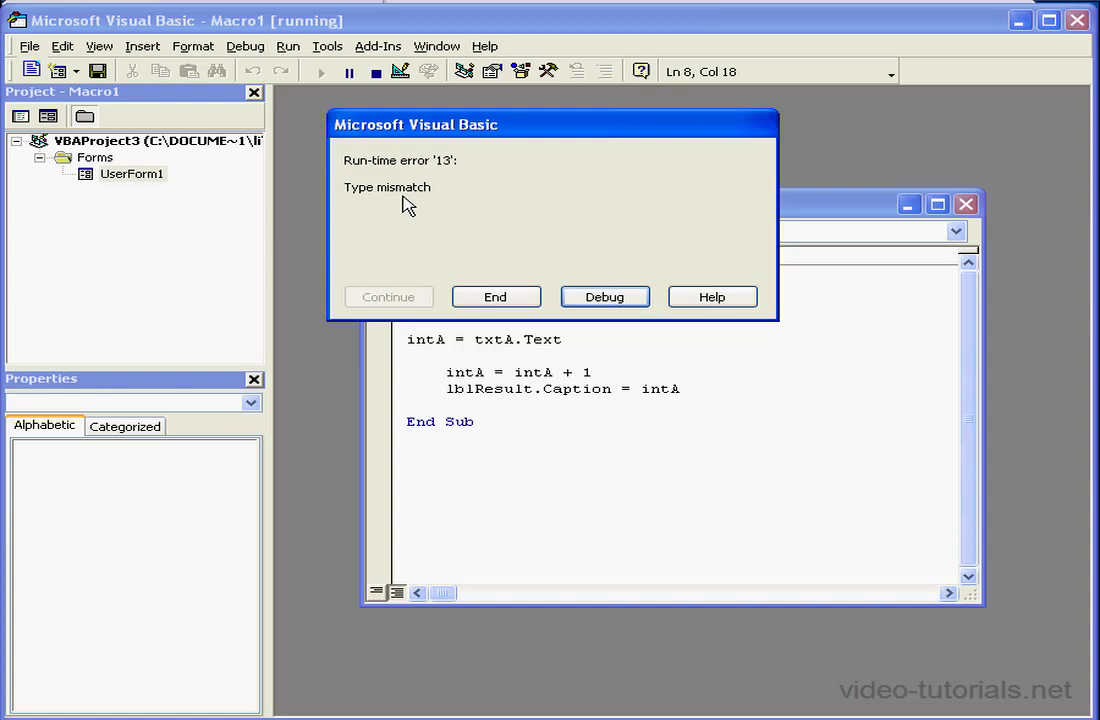
{"action": "left_click", "coordinate": [604, 297]}
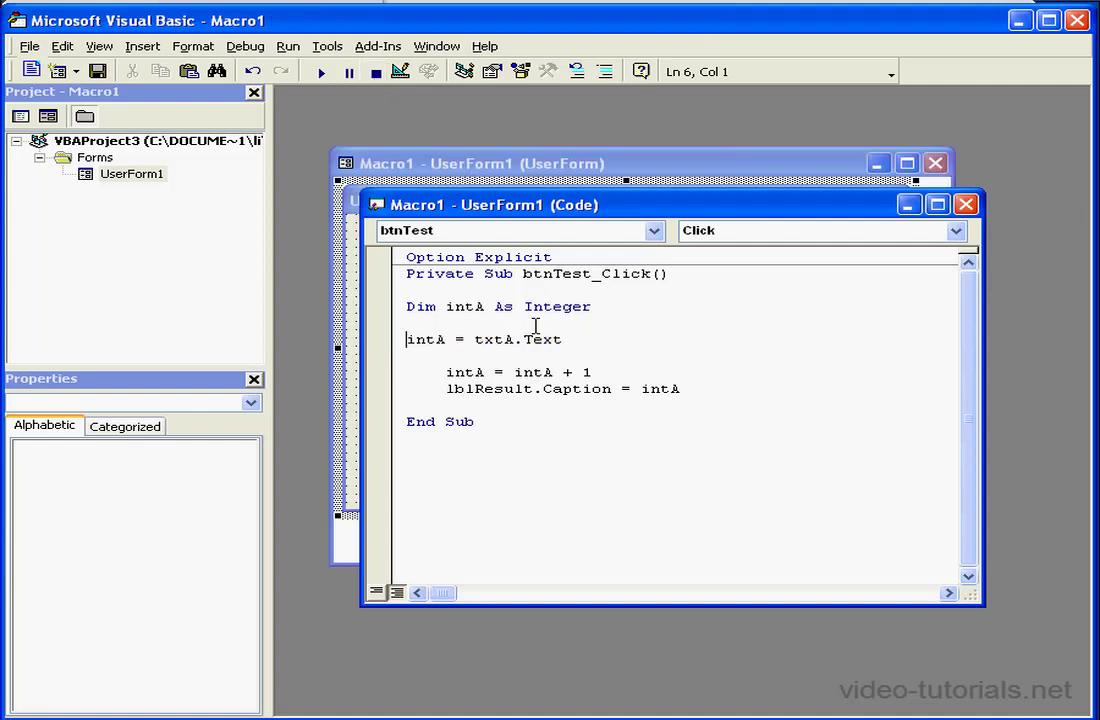
Replace Integer with String as the data type of intA.
{"action": "double_click", "coordinate": [557, 306]}
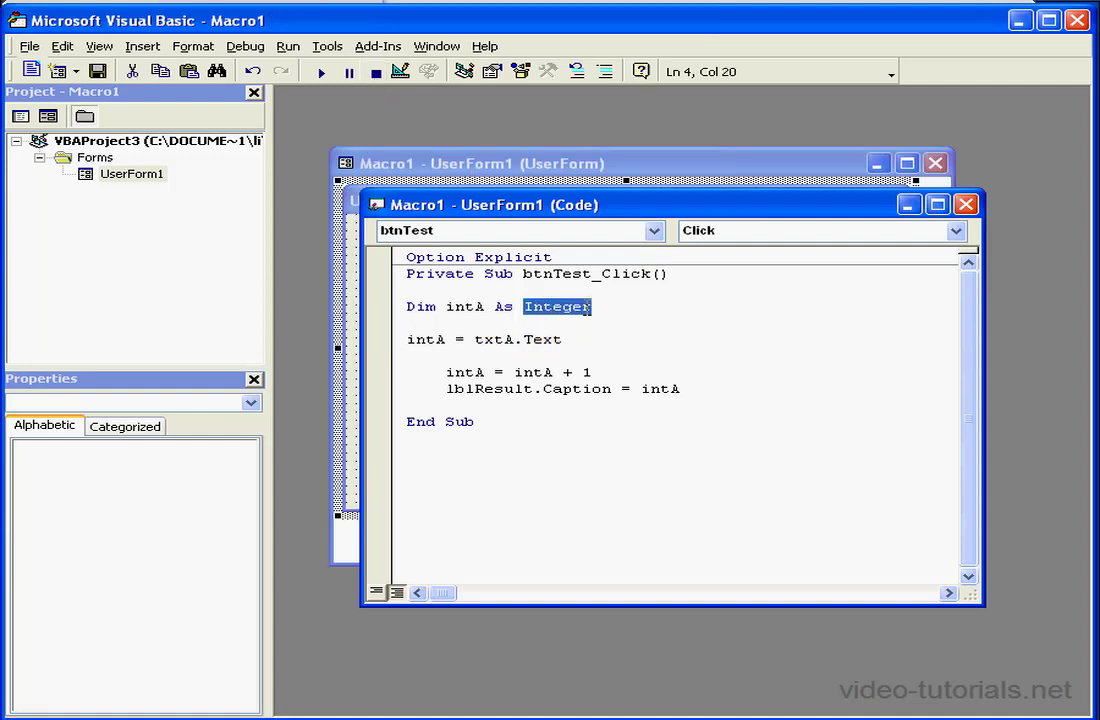
{"action": "key", "text": "Delete"}
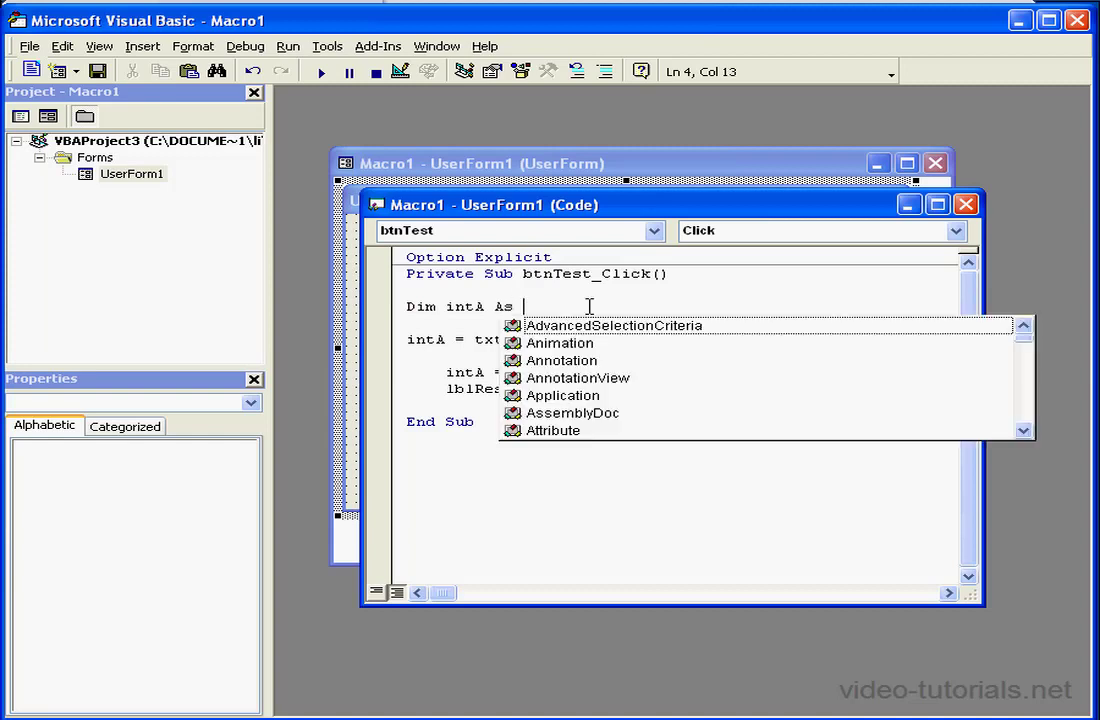
{"action": "type", "text": "st"}
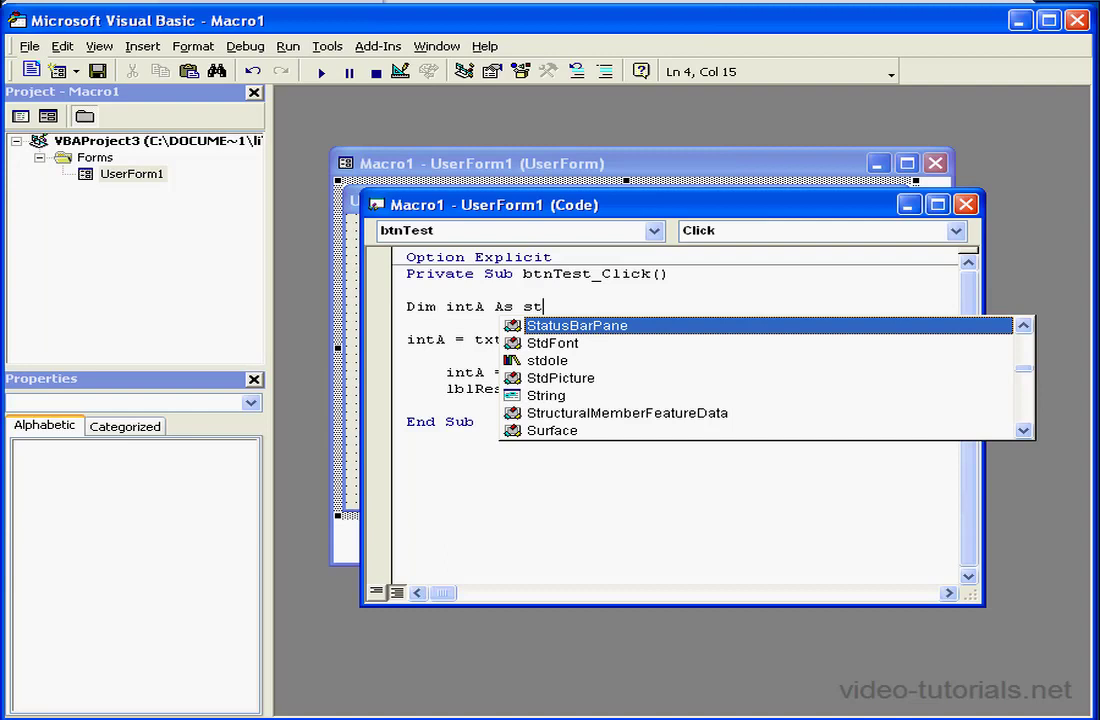
{"action": "left_click", "coordinate": [545, 395]}
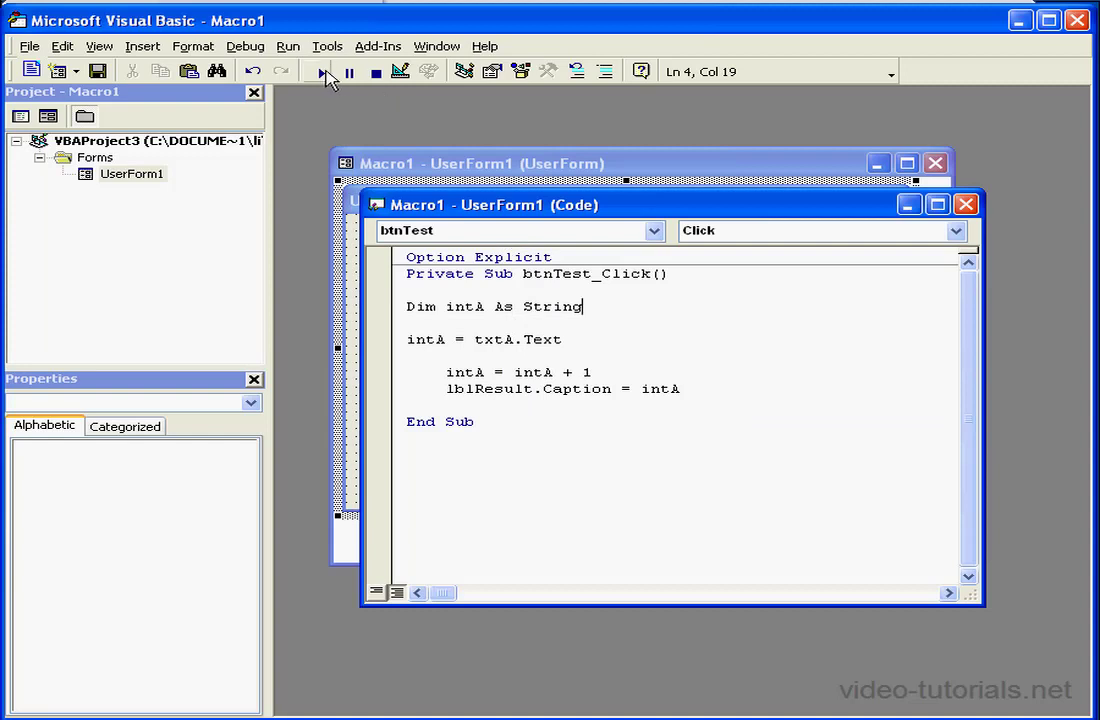
Rerun the form with text input and end the macro at the mismatch error.
{"action": "left_click", "coordinate": [322, 71]}
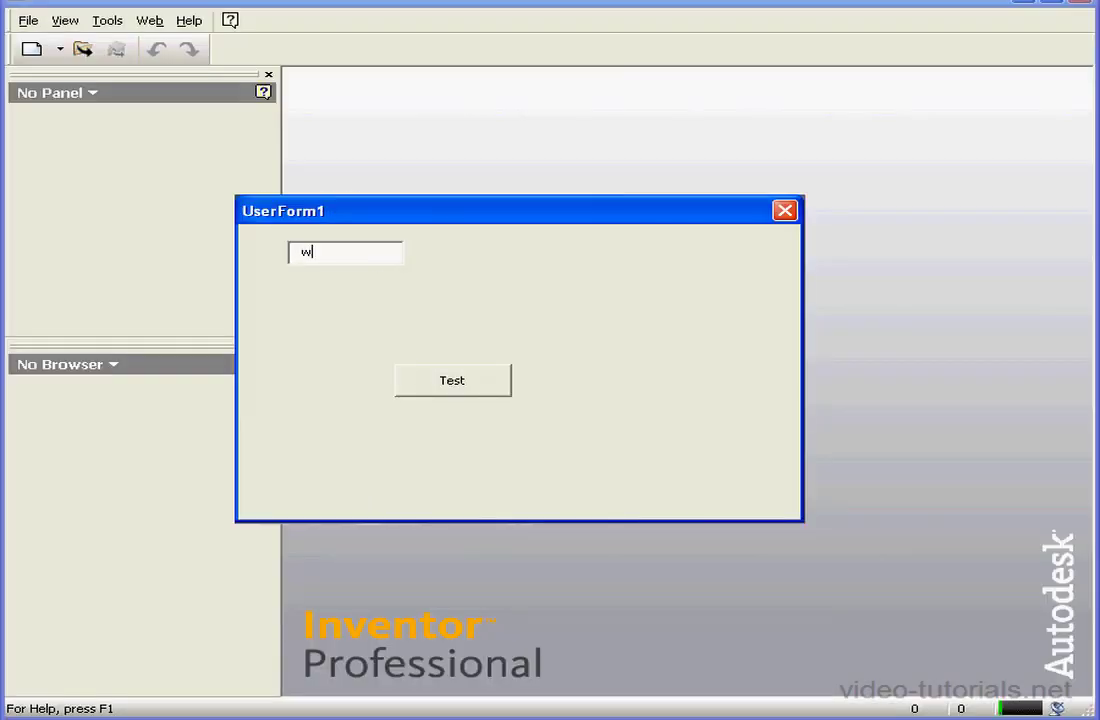
{"action": "left_click", "coordinate": [452, 380]}
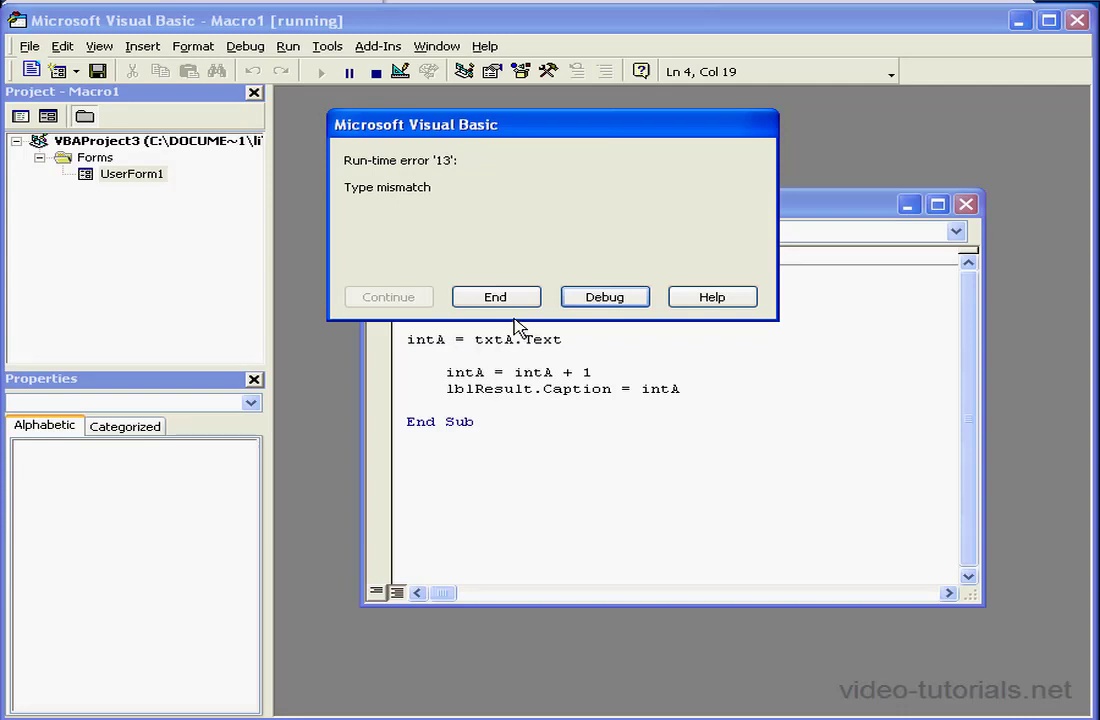
{"action": "left_click", "coordinate": [604, 296]}
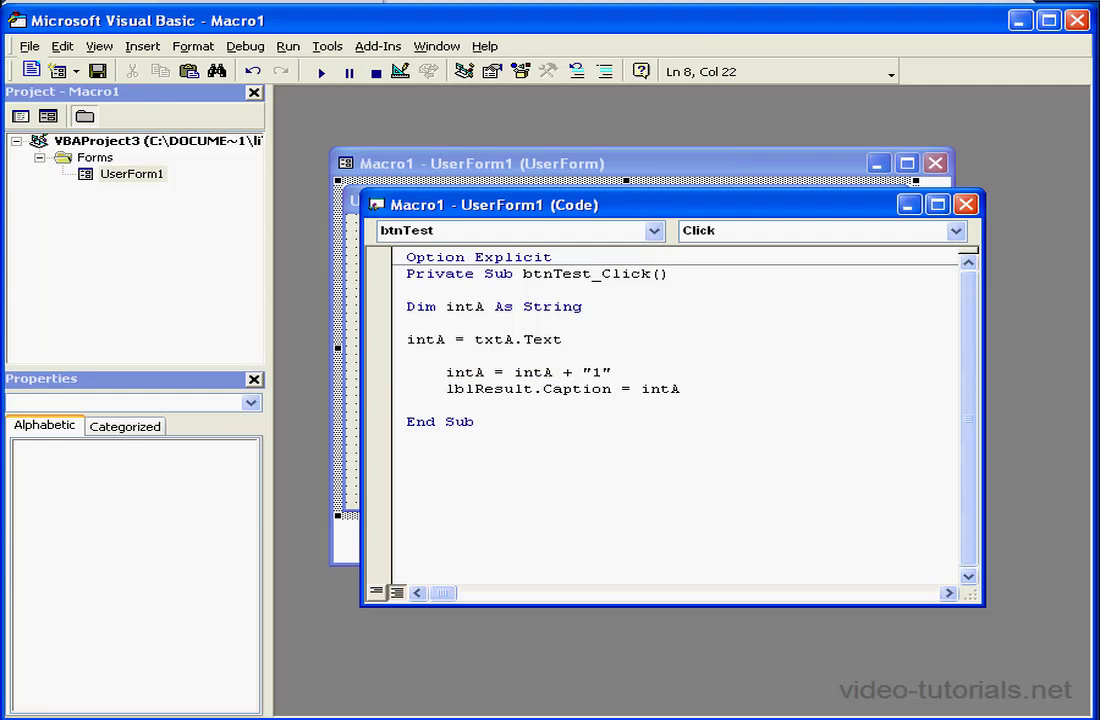
Launch the form and test it with 'ew', showing 'ew1' as the result.
{"action": "left_click", "coordinate": [320, 71]}
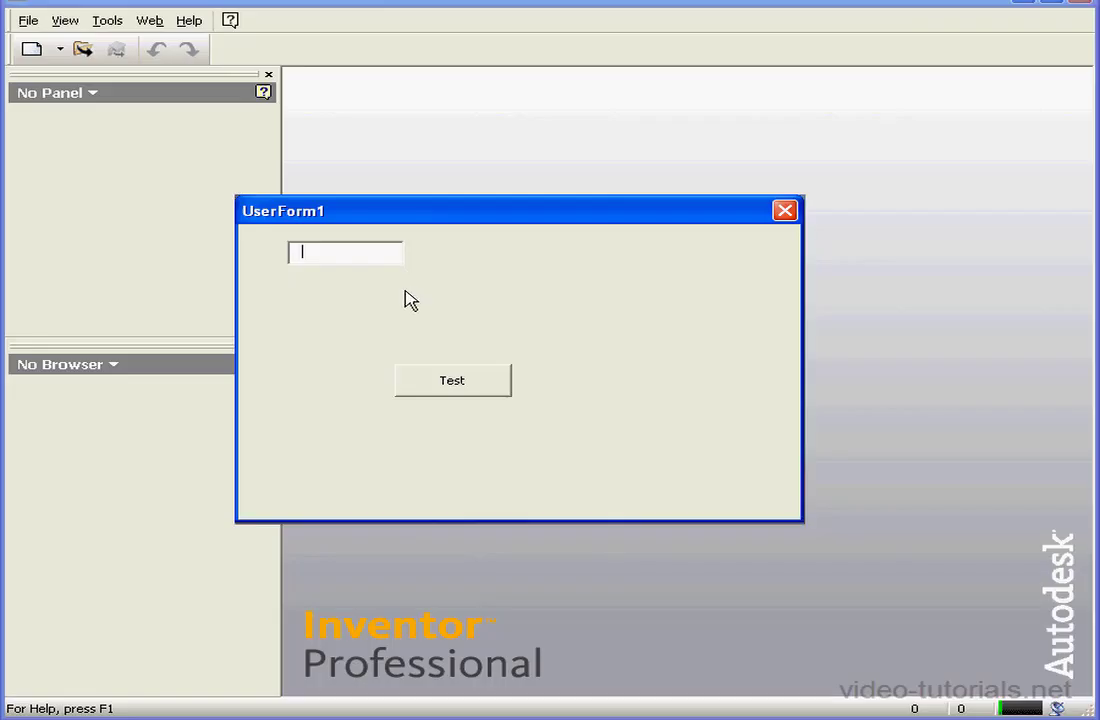
{"action": "type", "text": "ew"}
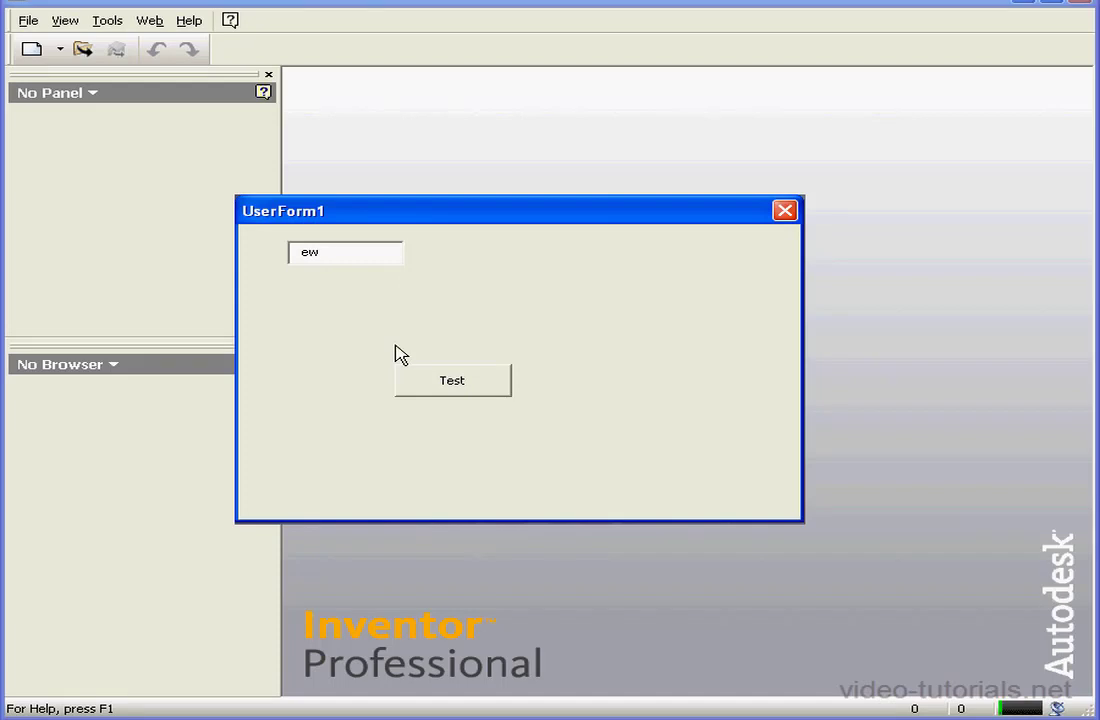
{"action": "left_click", "coordinate": [452, 380]}
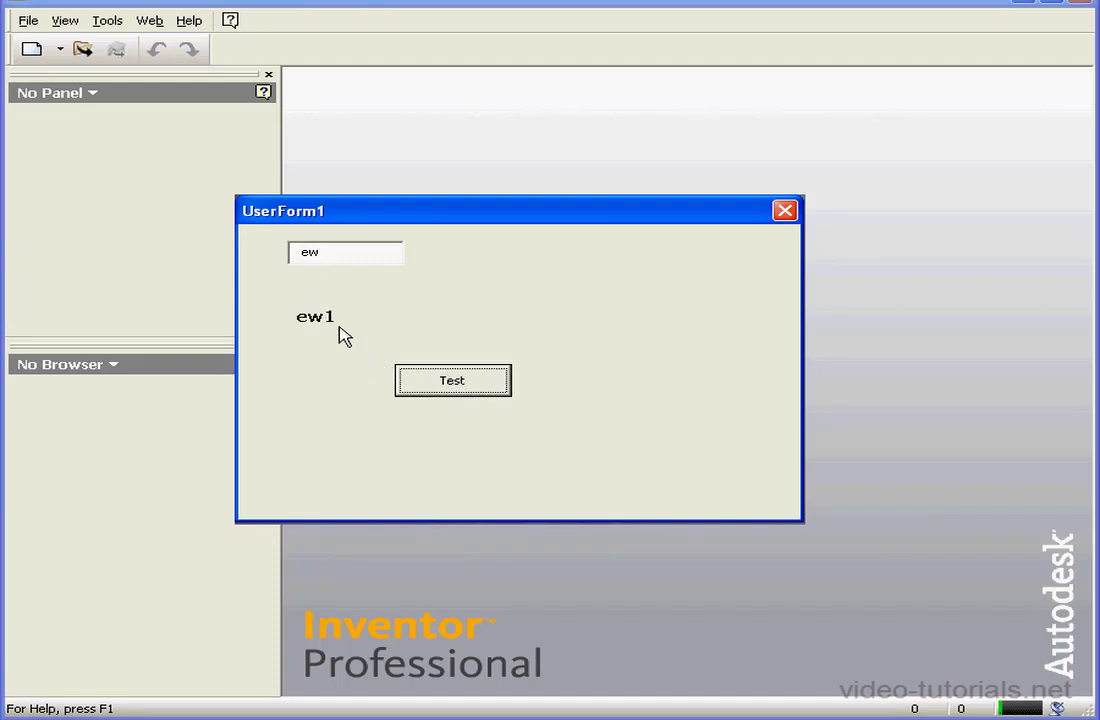
{"action": "mouse_move", "coordinate": [343, 328]}
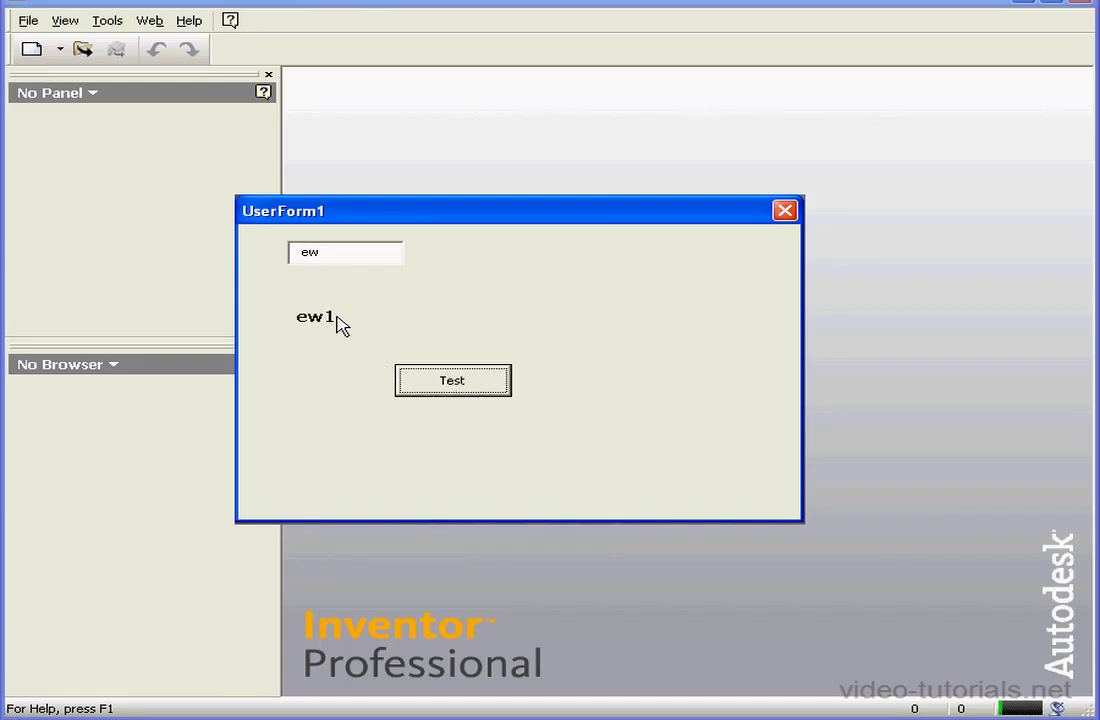
{"action": "mouse_move", "coordinate": [335, 298]}
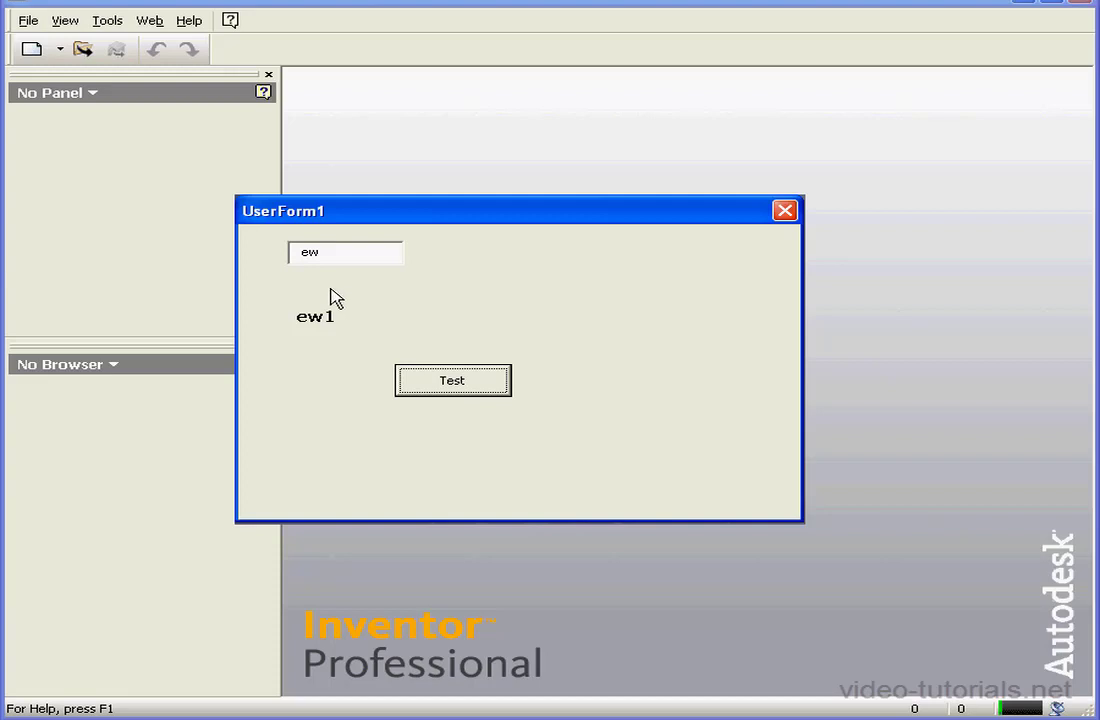
{"action": "mouse_move", "coordinate": [328, 287]}
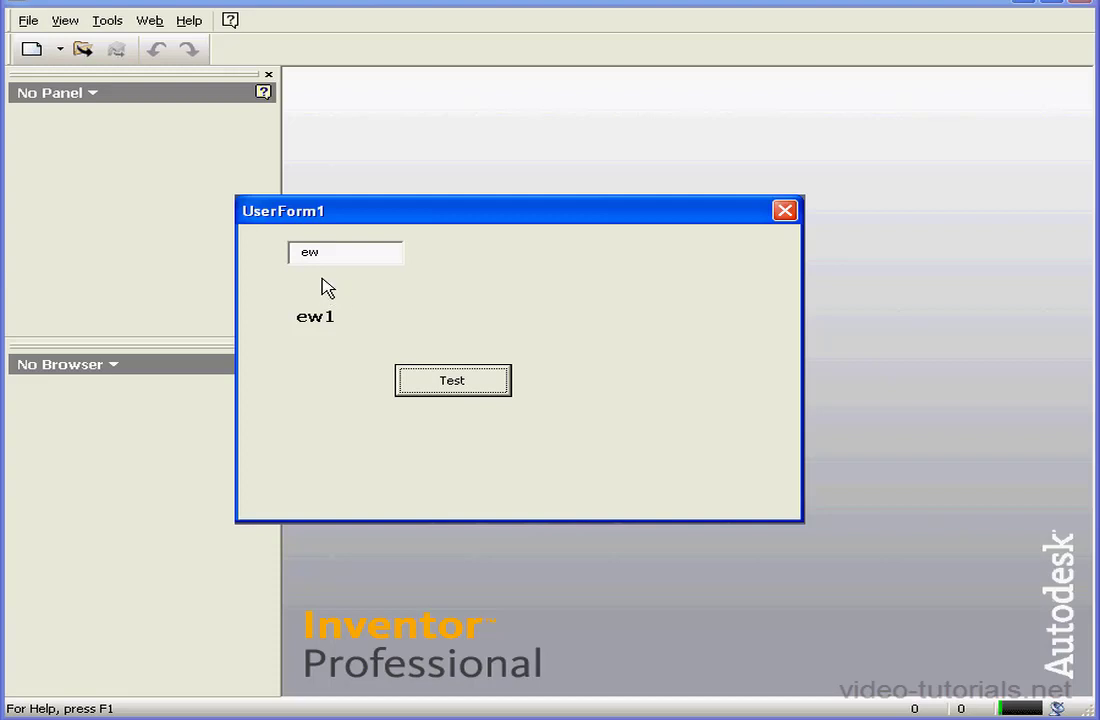
{"action": "mouse_move", "coordinate": [332, 280]}
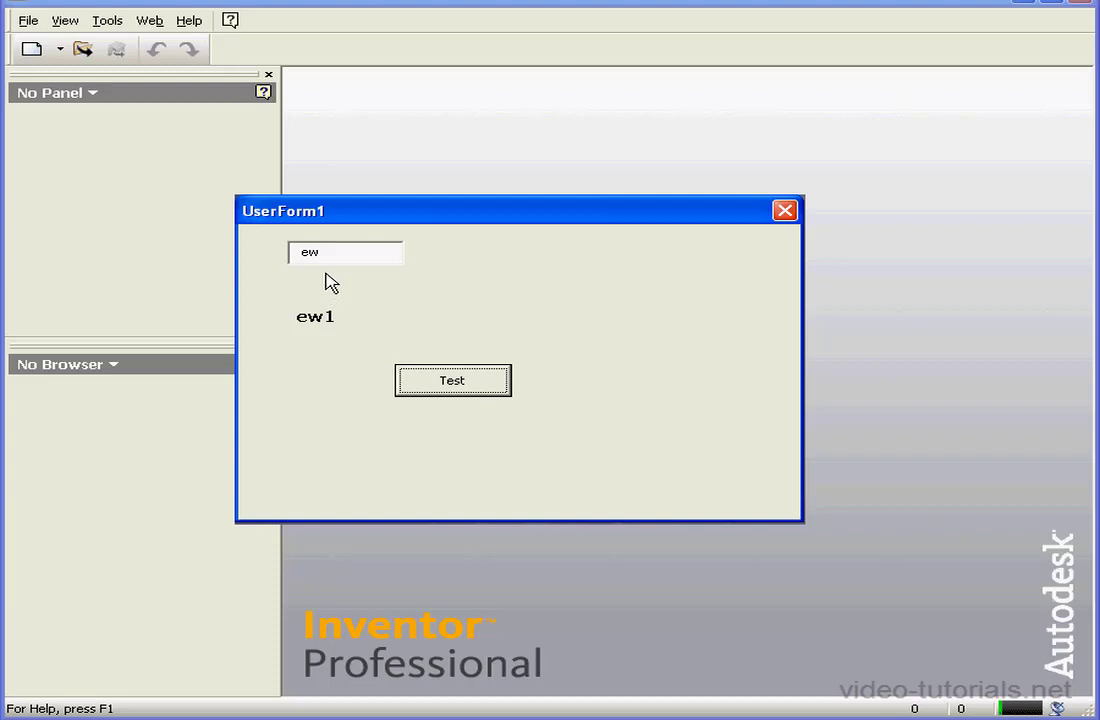
{"action": "mouse_move", "coordinate": [373, 300]}
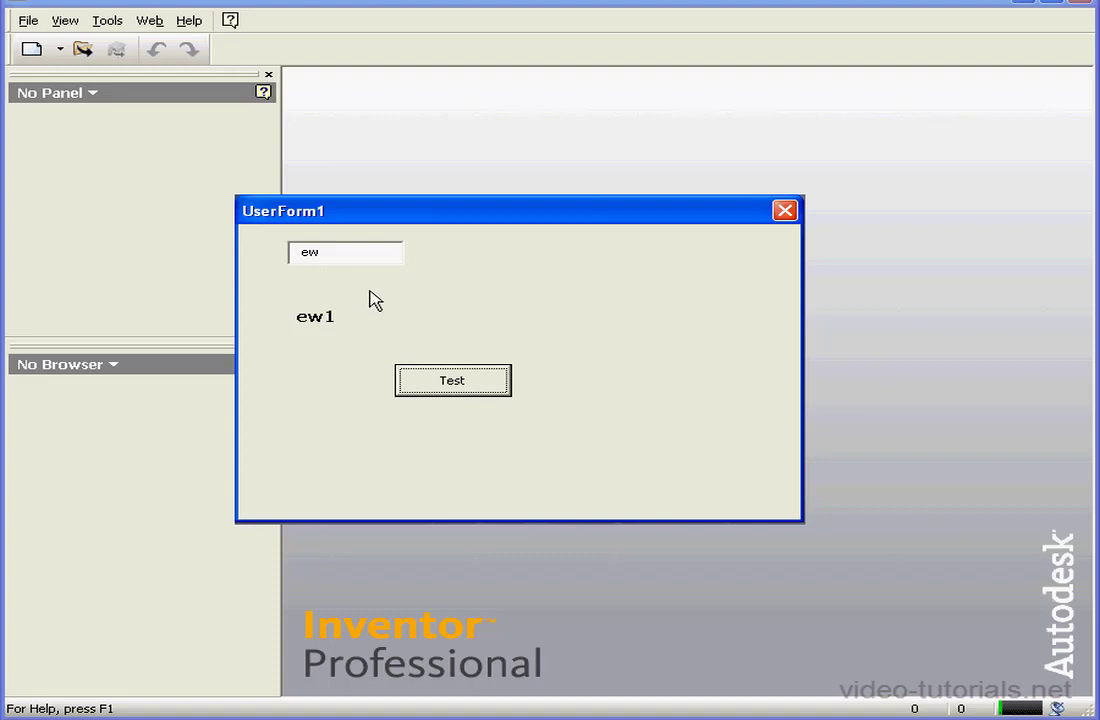